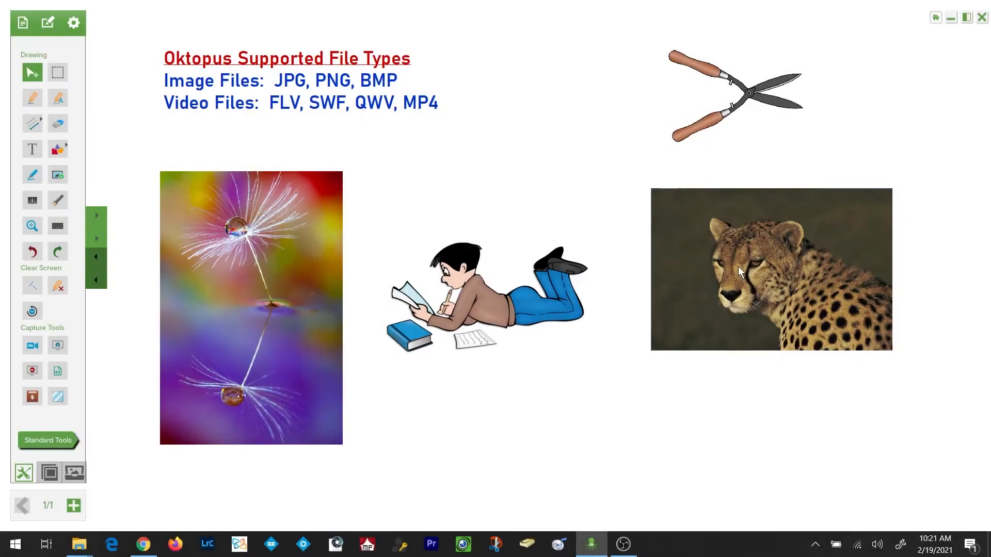
{"action": "mouse_move", "coordinate": [32, 200]}
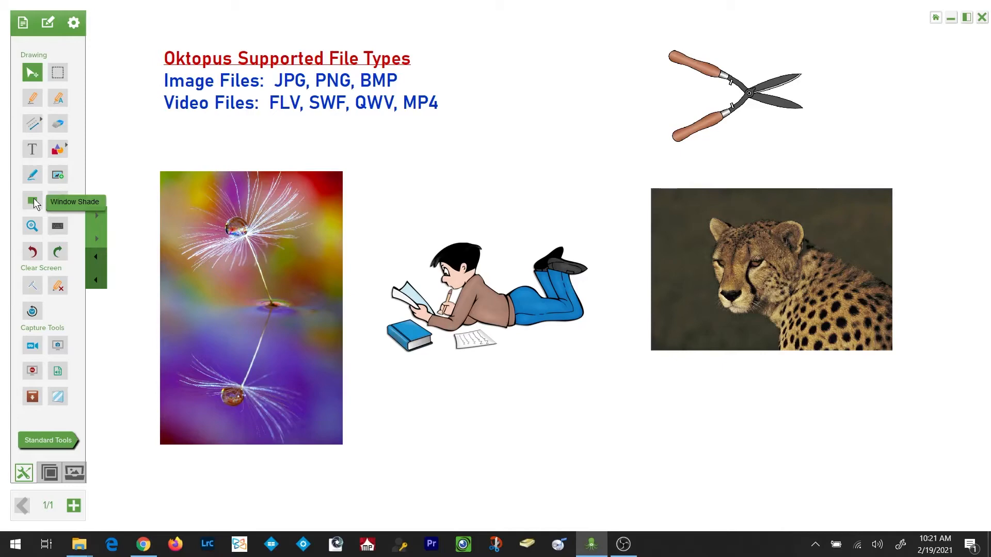
Step: Cover the whole whiteboard slide with a solid blue window shade
{"action": "left_click", "coordinate": [32, 200]}
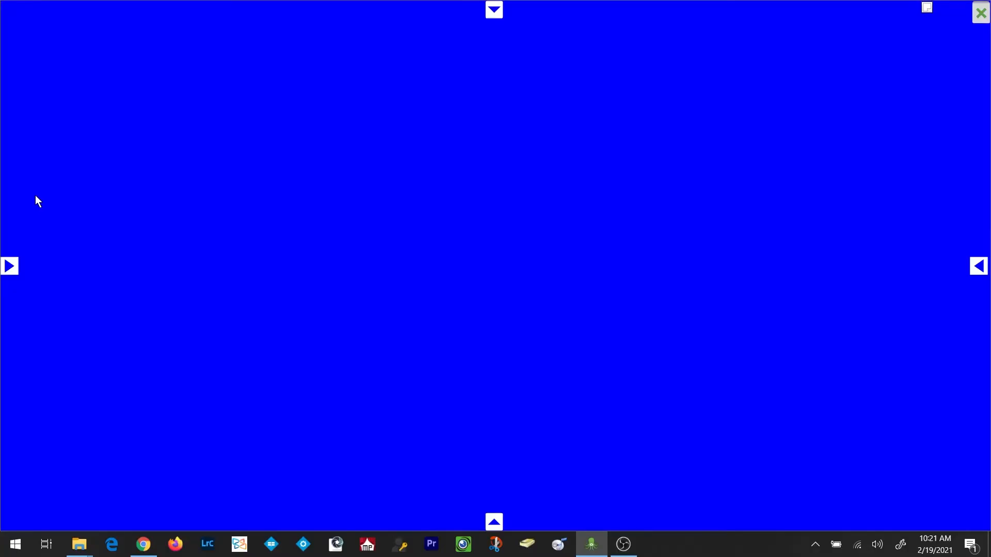
{"action": "mouse_move", "coordinate": [927, 7]}
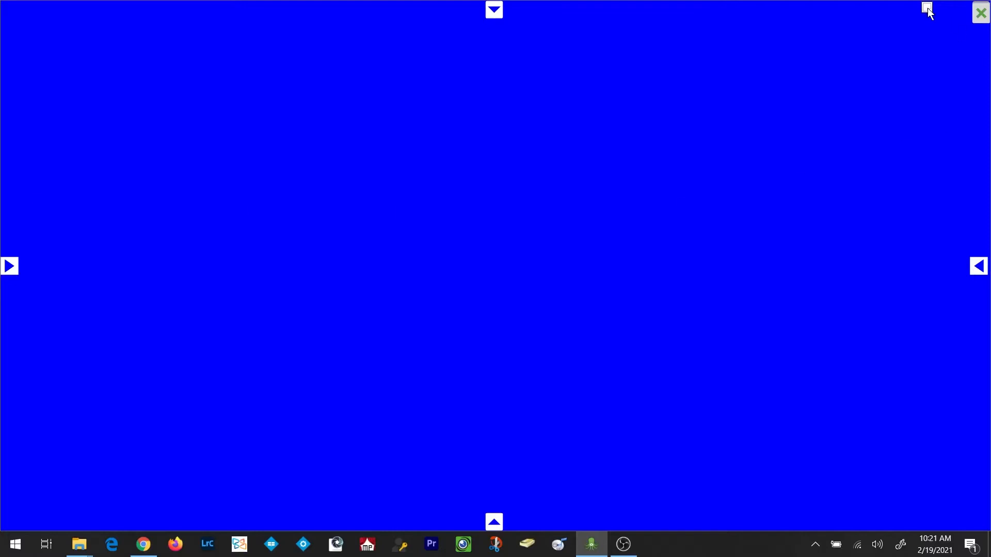
Step: Recolour the window shade to a more violet shade of blue
{"action": "left_click", "coordinate": [927, 9]}
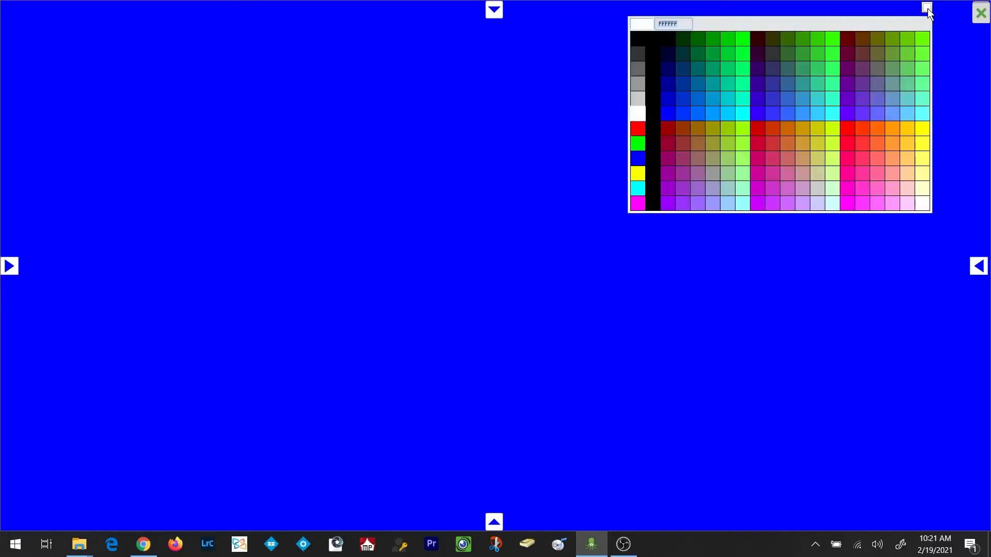
{"action": "left_click", "coordinate": [927, 7]}
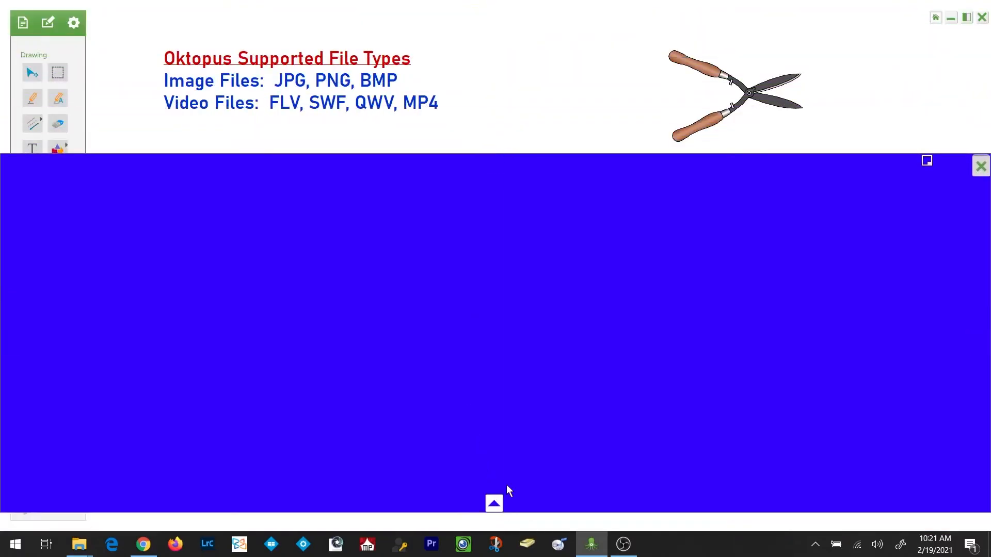
Step: Shrink the shade to a narrow blue strip across the middle of the slide
{"action": "left_click", "coordinate": [493, 504]}
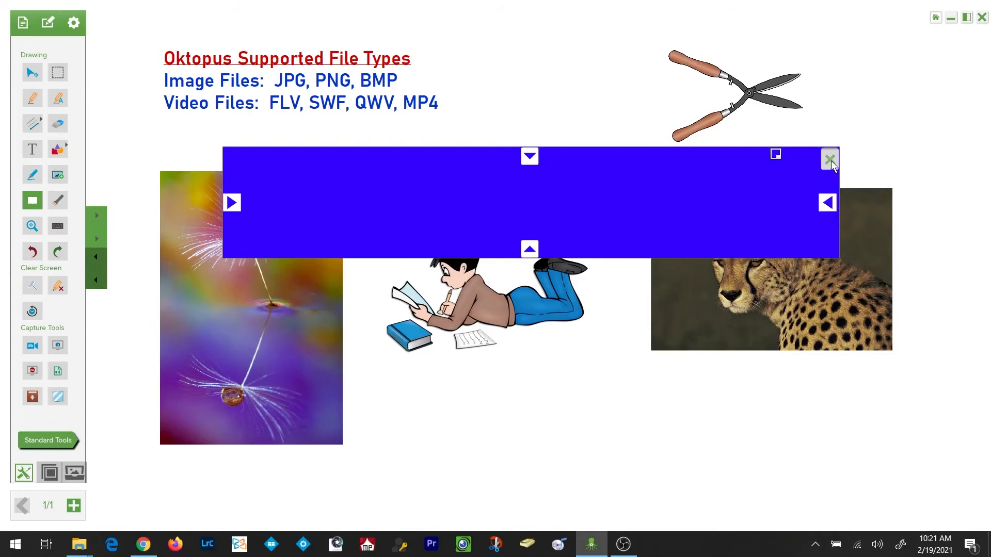
Step: Remove the window shade so the full slide of images shows again
{"action": "left_click", "coordinate": [829, 158]}
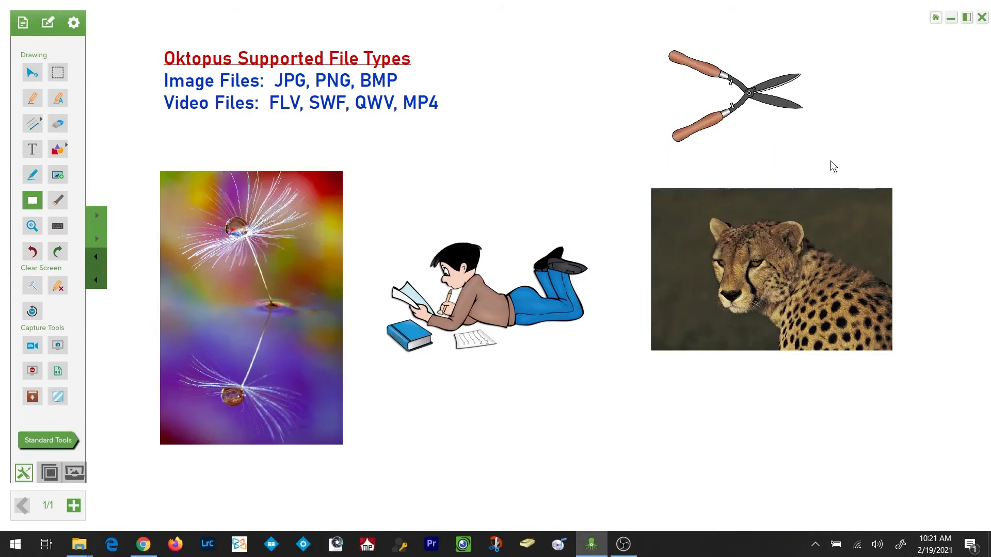
{"action": "mouse_move", "coordinate": [672, 297]}
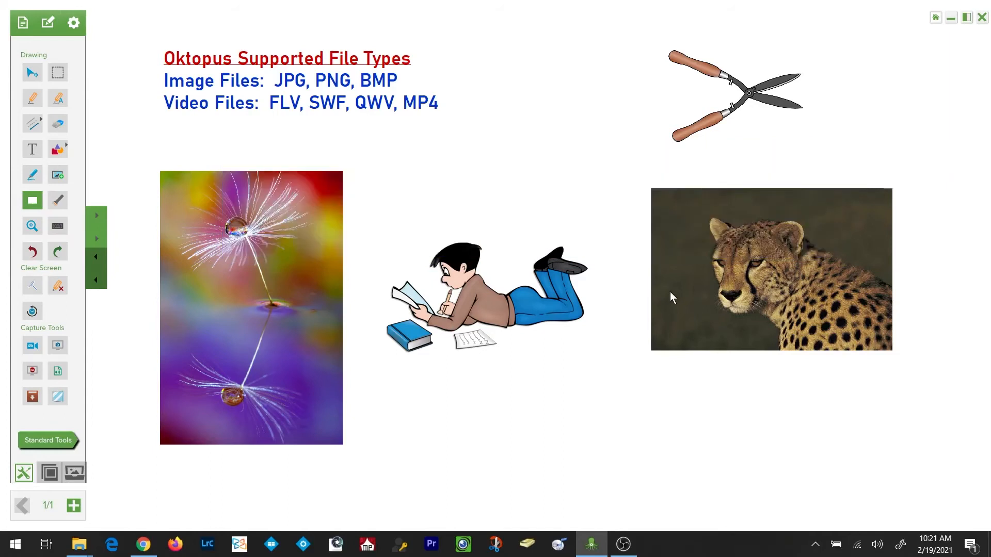
{"action": "mouse_move", "coordinate": [58, 200]}
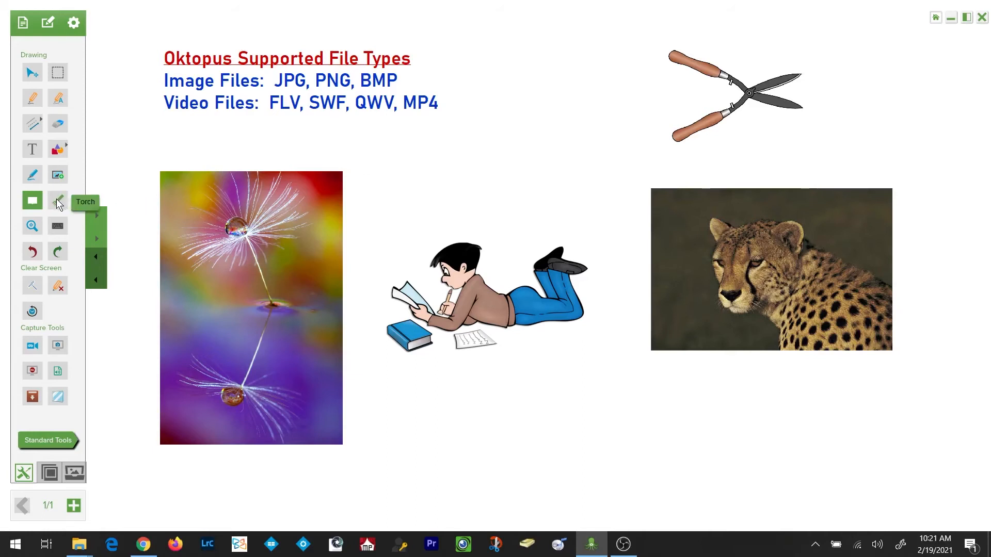
Step: Turn on the Torch so only a small spotlight over the dandelion photo shows
{"action": "left_click", "coordinate": [58, 201]}
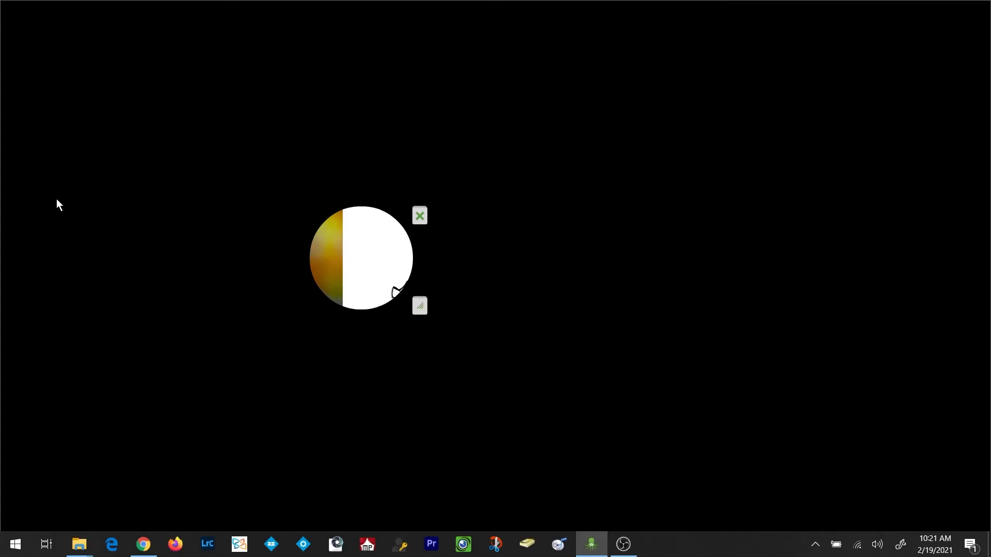
{"action": "mouse_move", "coordinate": [421, 306]}
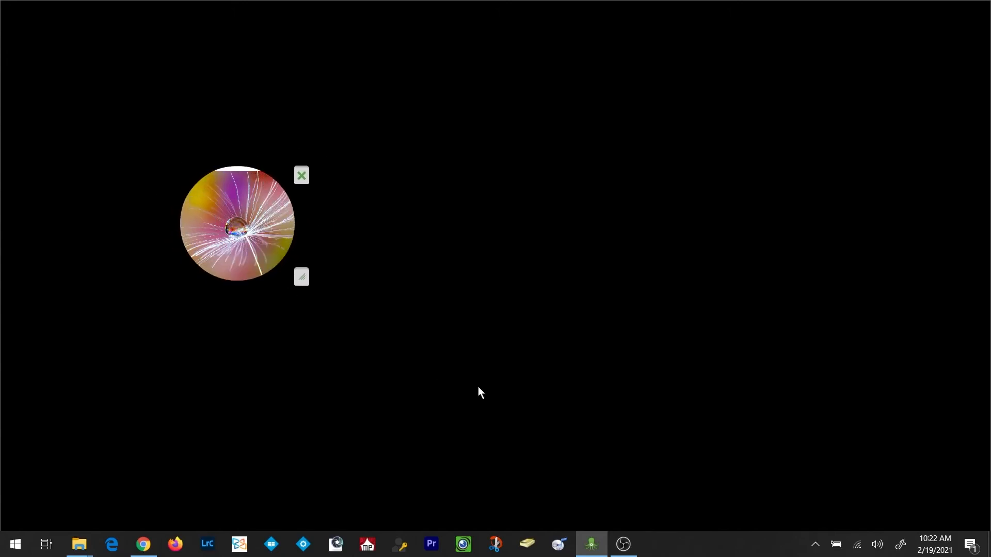
{"action": "mouse_move", "coordinate": [331, 188]}
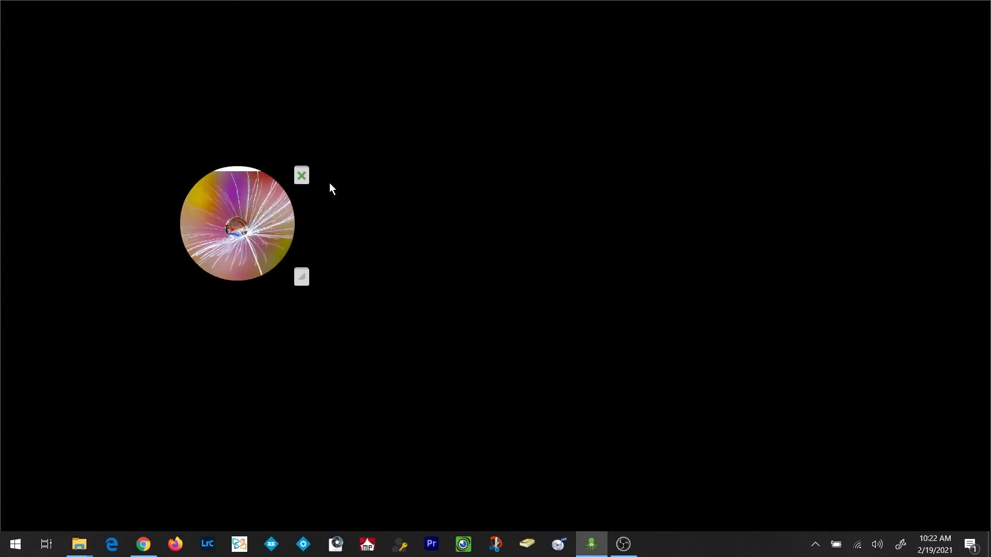
{"action": "mouse_move", "coordinate": [301, 176]}
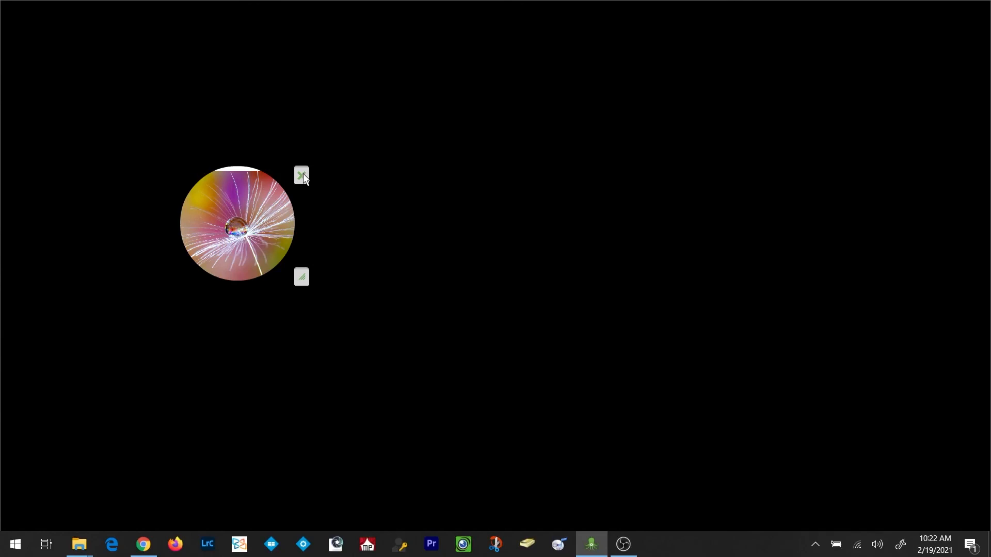